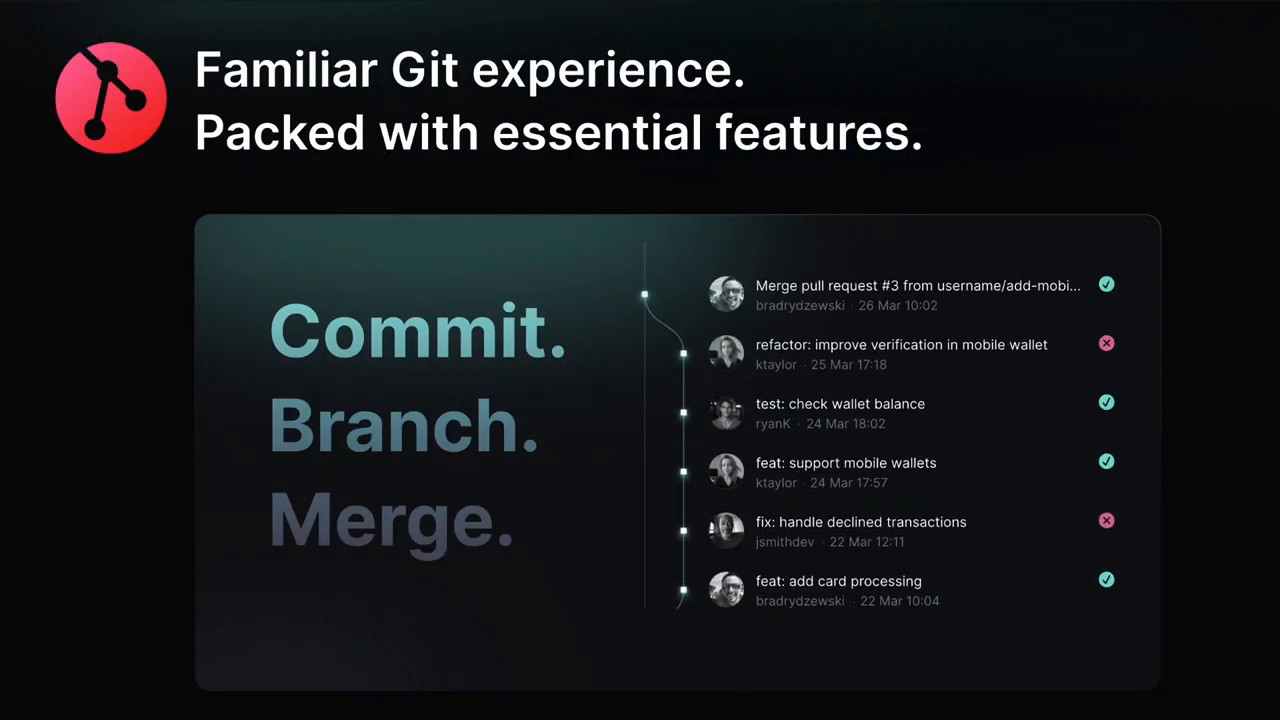
# Step: Scroll through Example Project's empty Code Repositories page
pyautogui.scroll(-3)
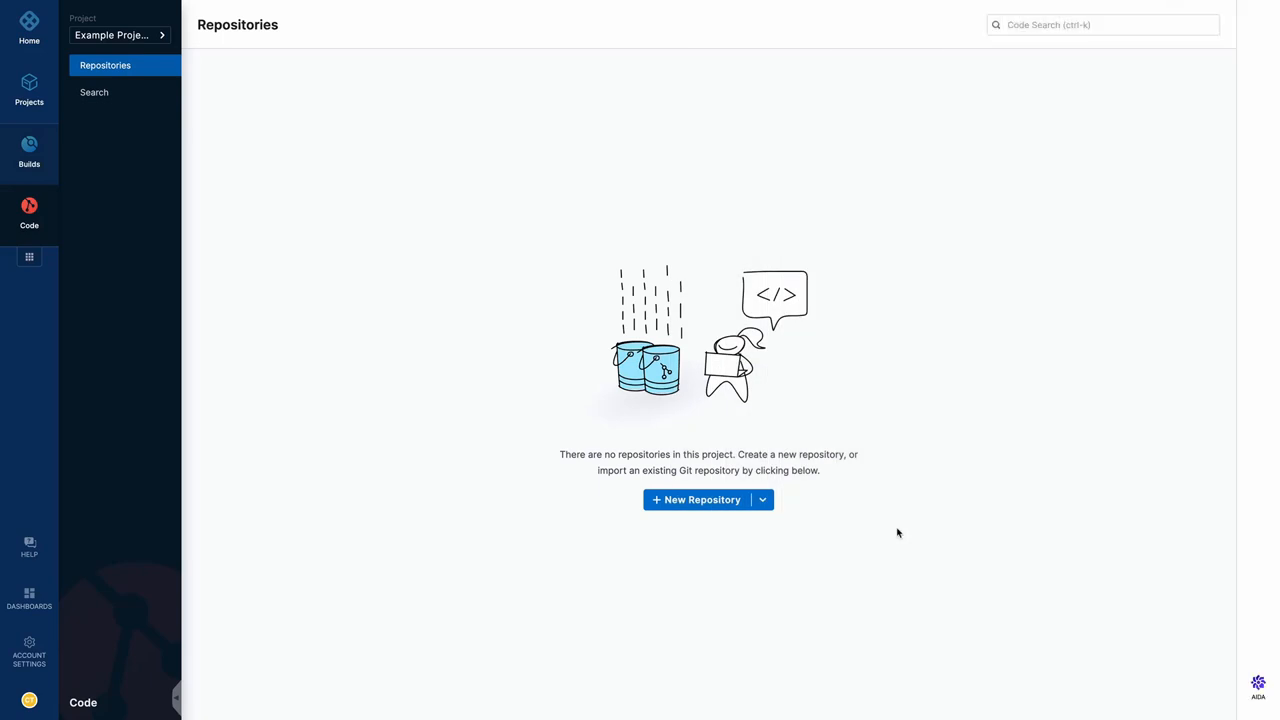
pyautogui.click(762, 499)
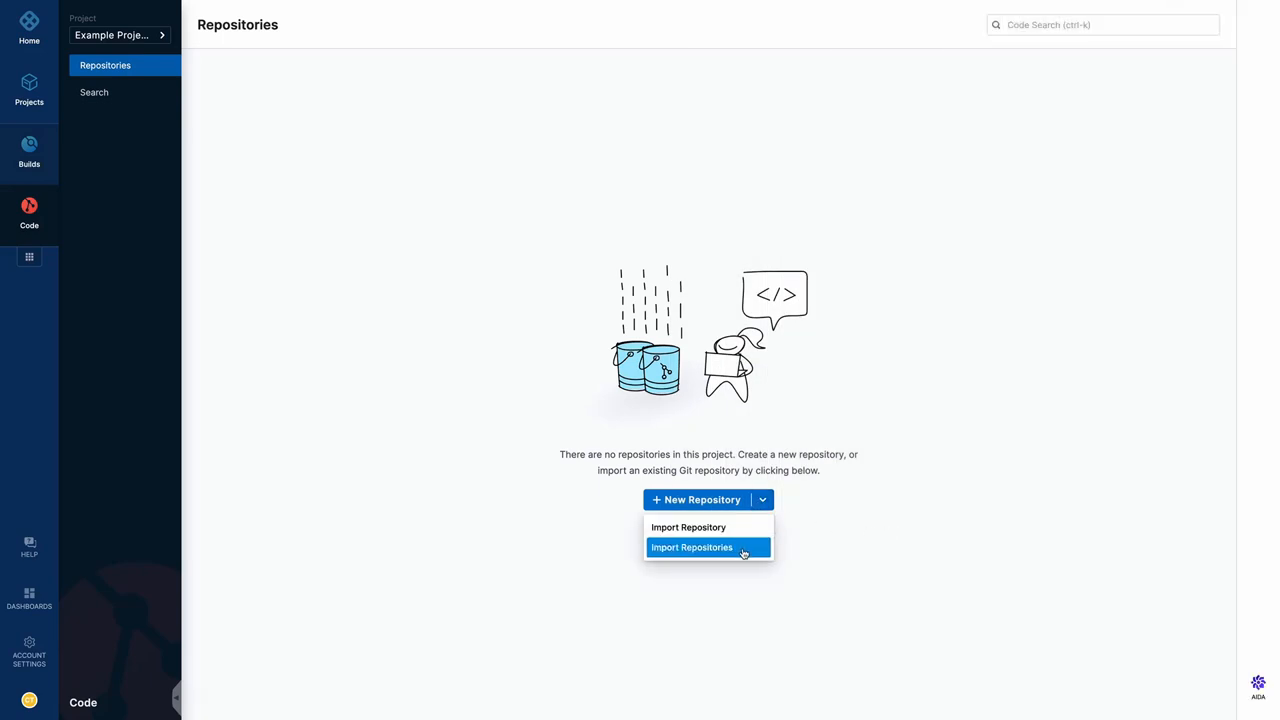
pyautogui.click(691, 547)
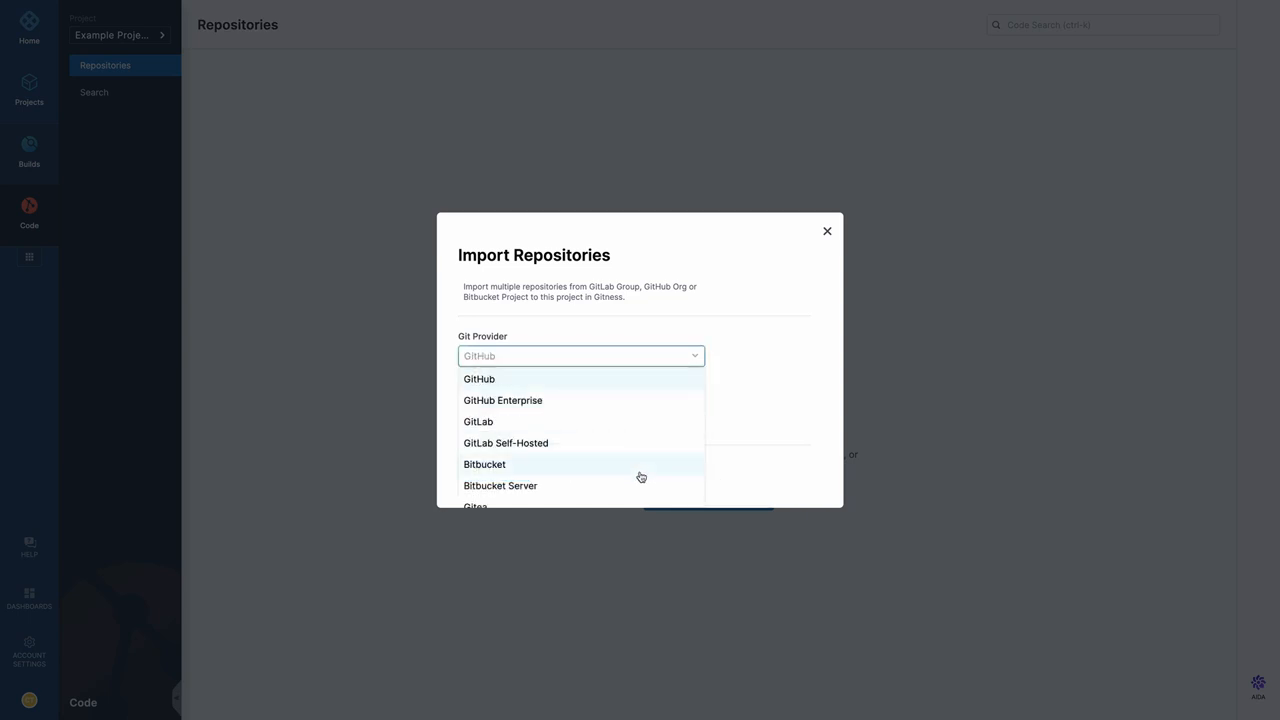
pyautogui.click(500, 485)
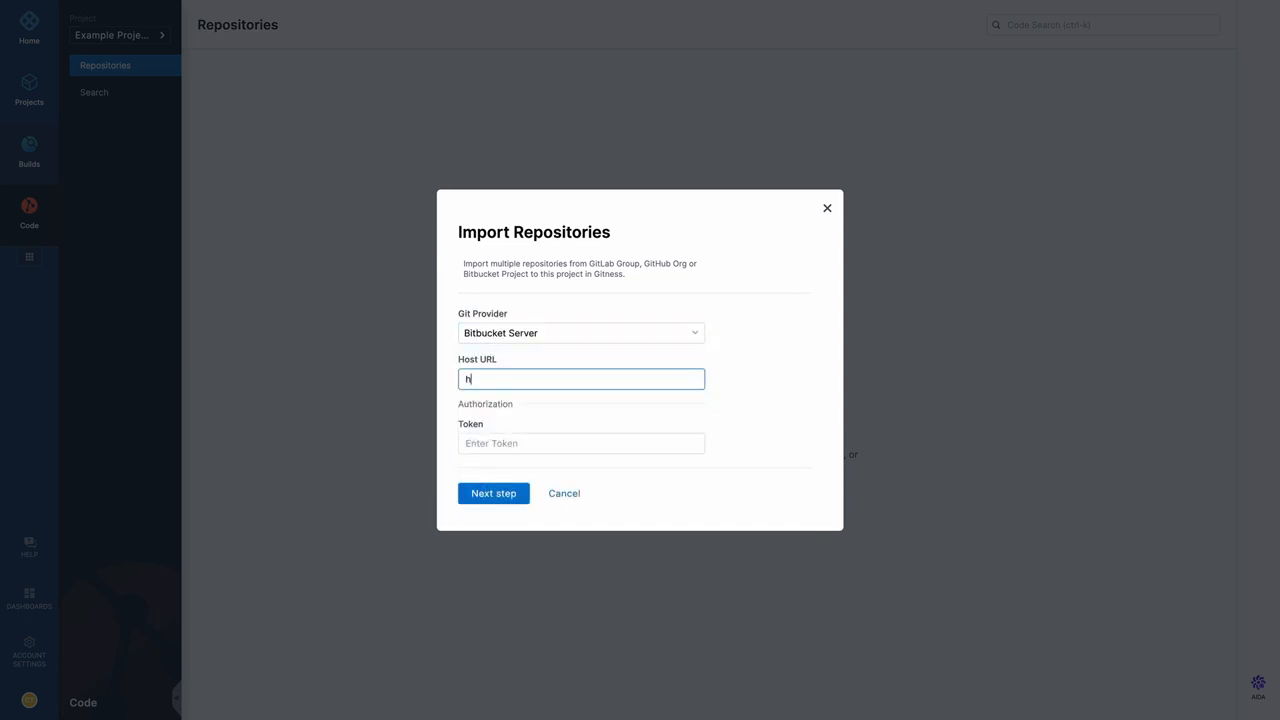
pyautogui.write('https://')
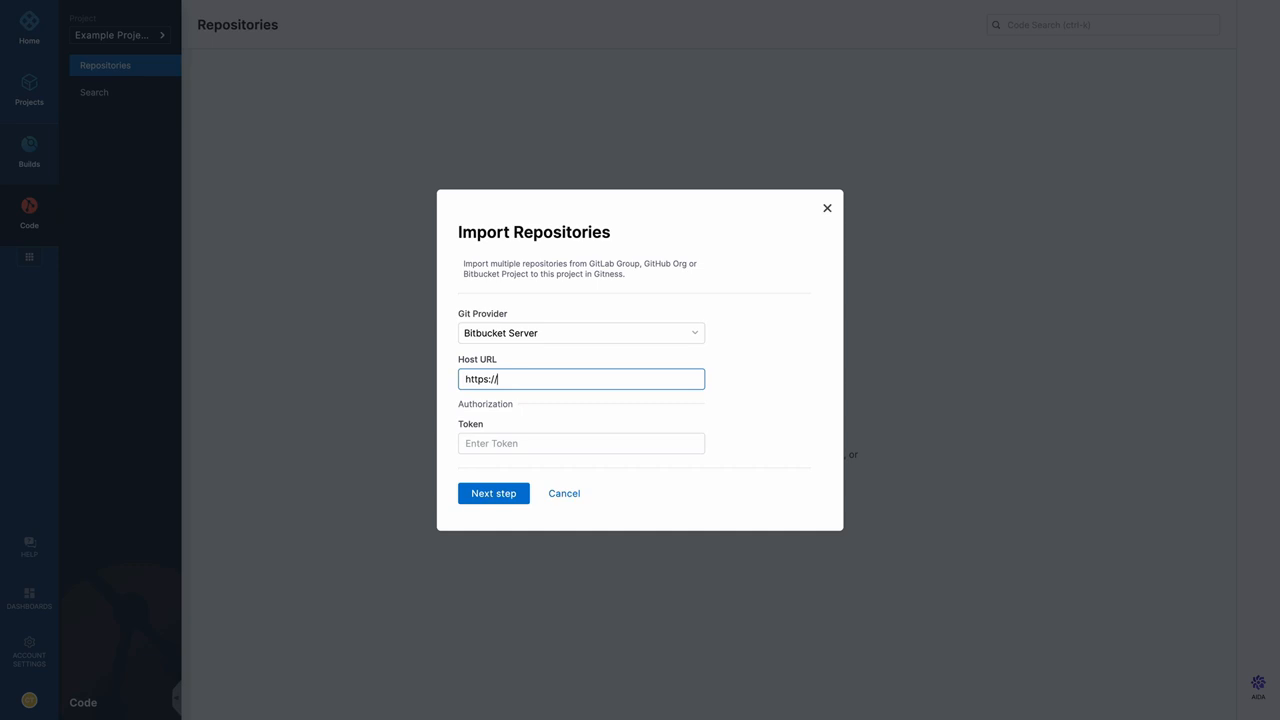
pyautogui.write('bitbucket.example.com')
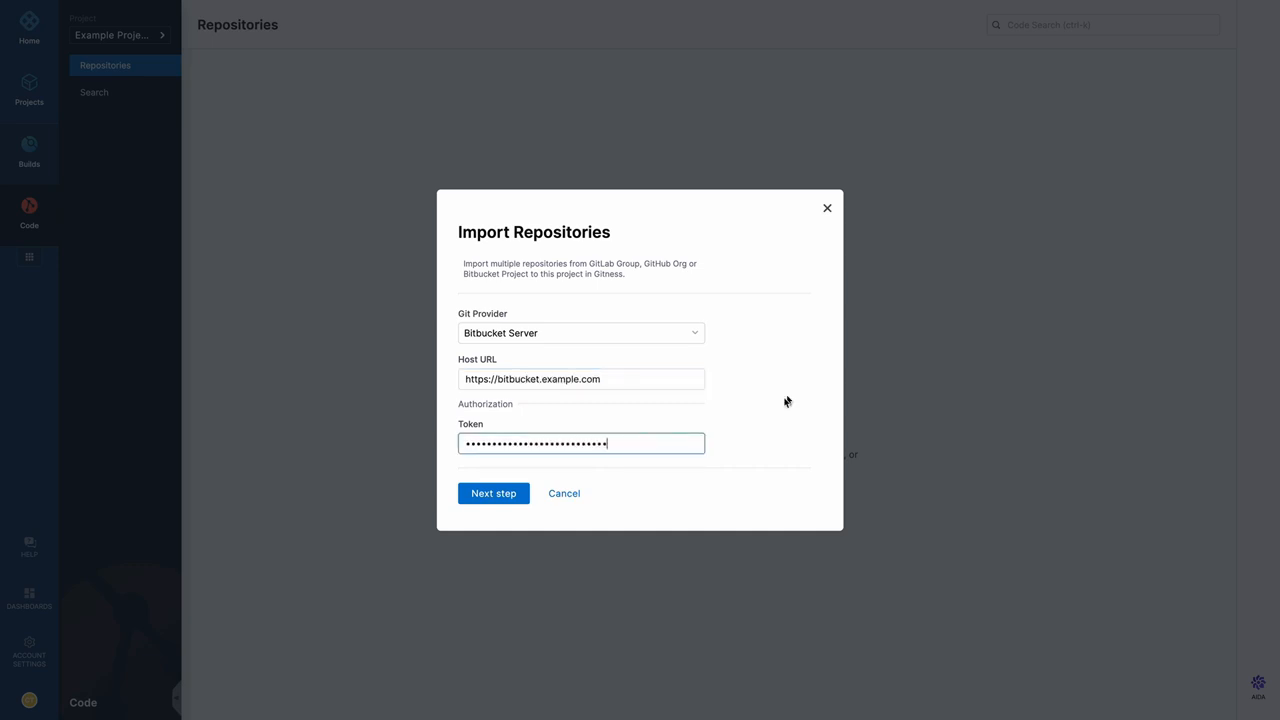
pyautogui.click(493, 493)
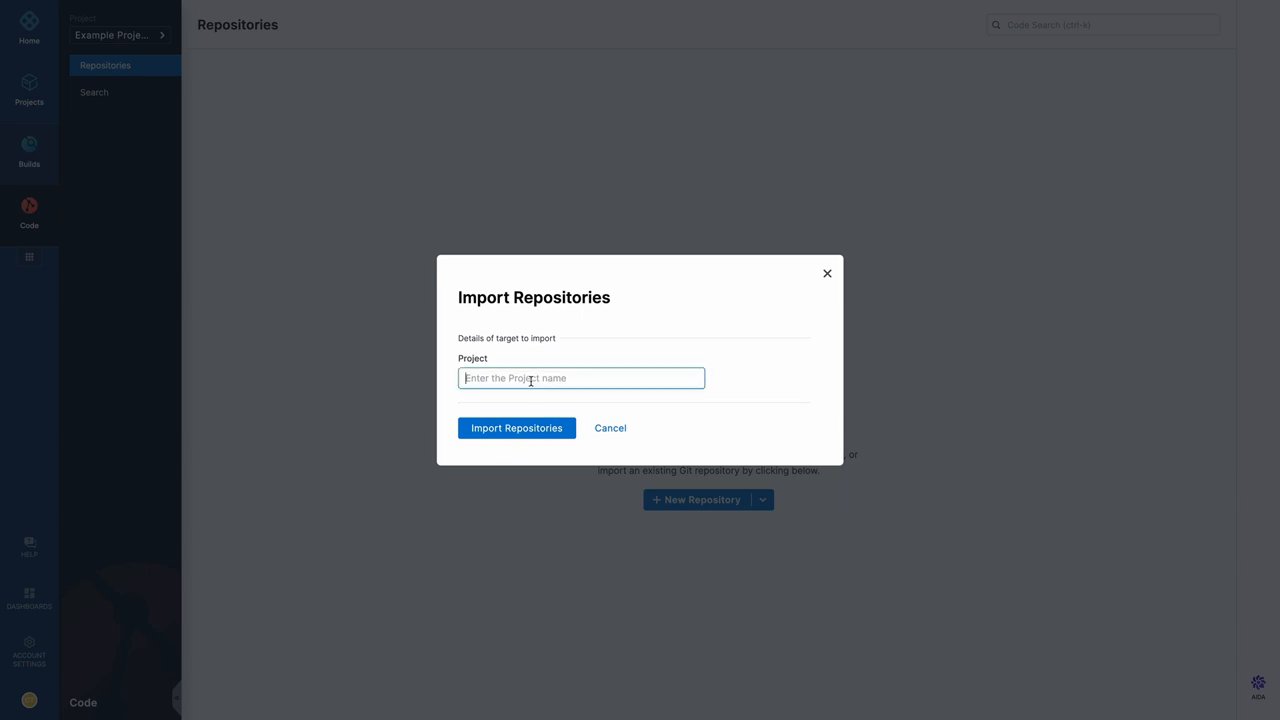
pyautogui.write('DEMO')
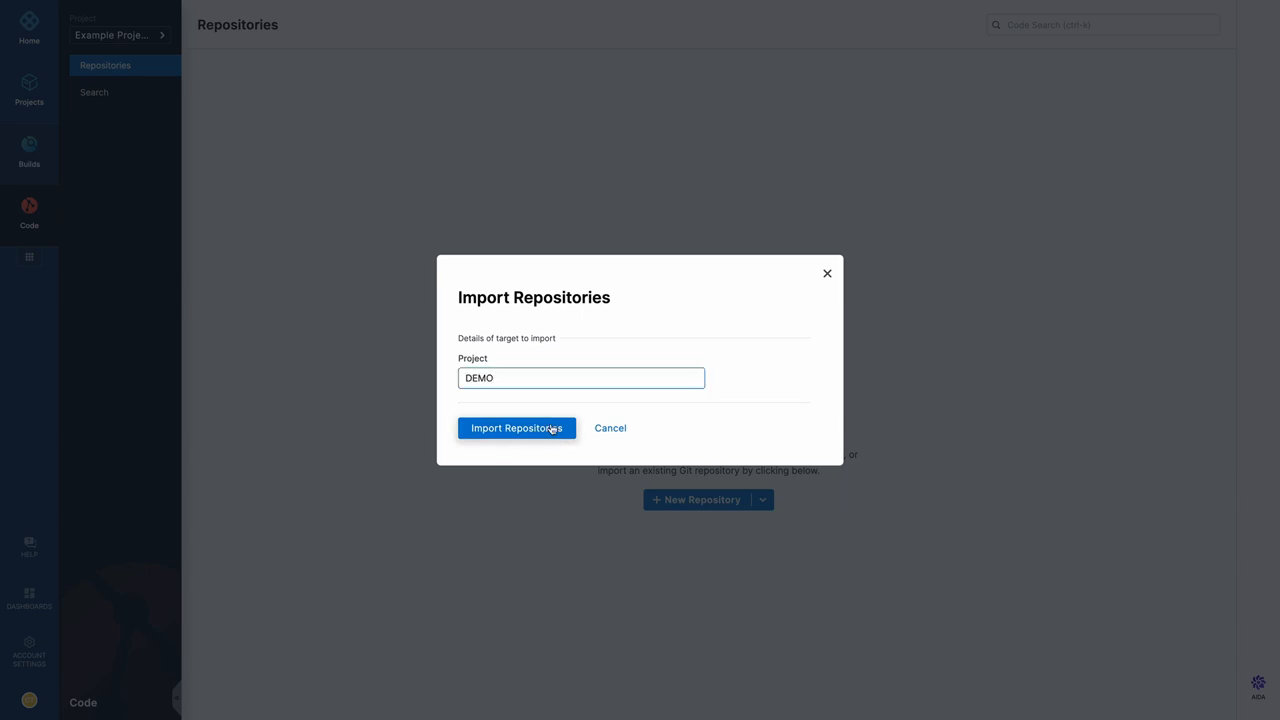
pyautogui.click(516, 428)
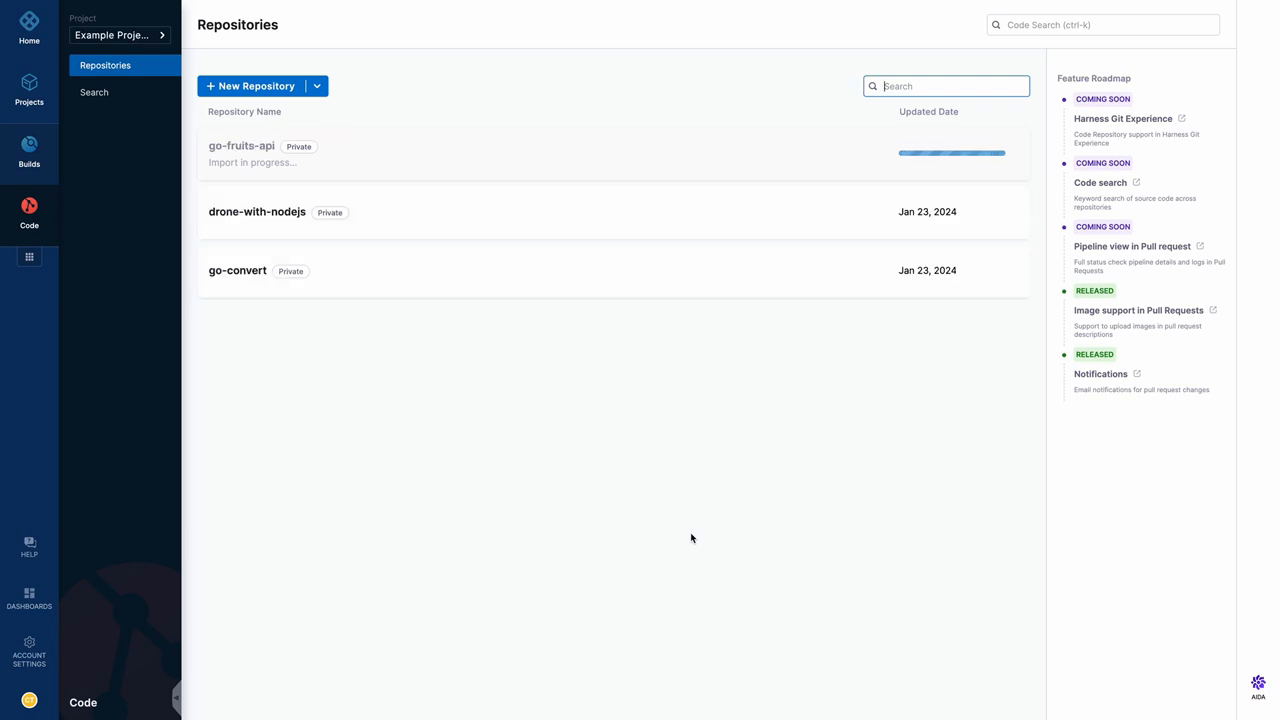
# Step: Switch to Bitbucket Server listing drone-with-nodejs, go-convert and go-fruits-api
pyautogui.click(945, 86)
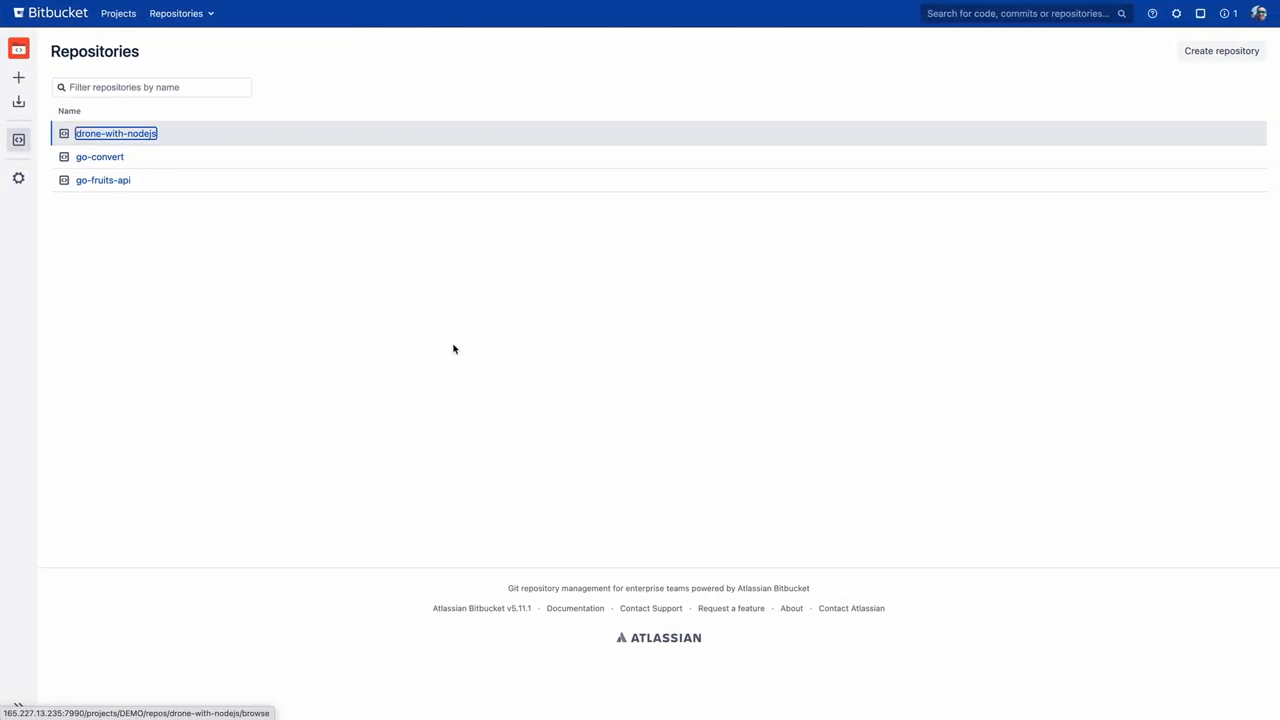
pyautogui.moveTo(99, 157)
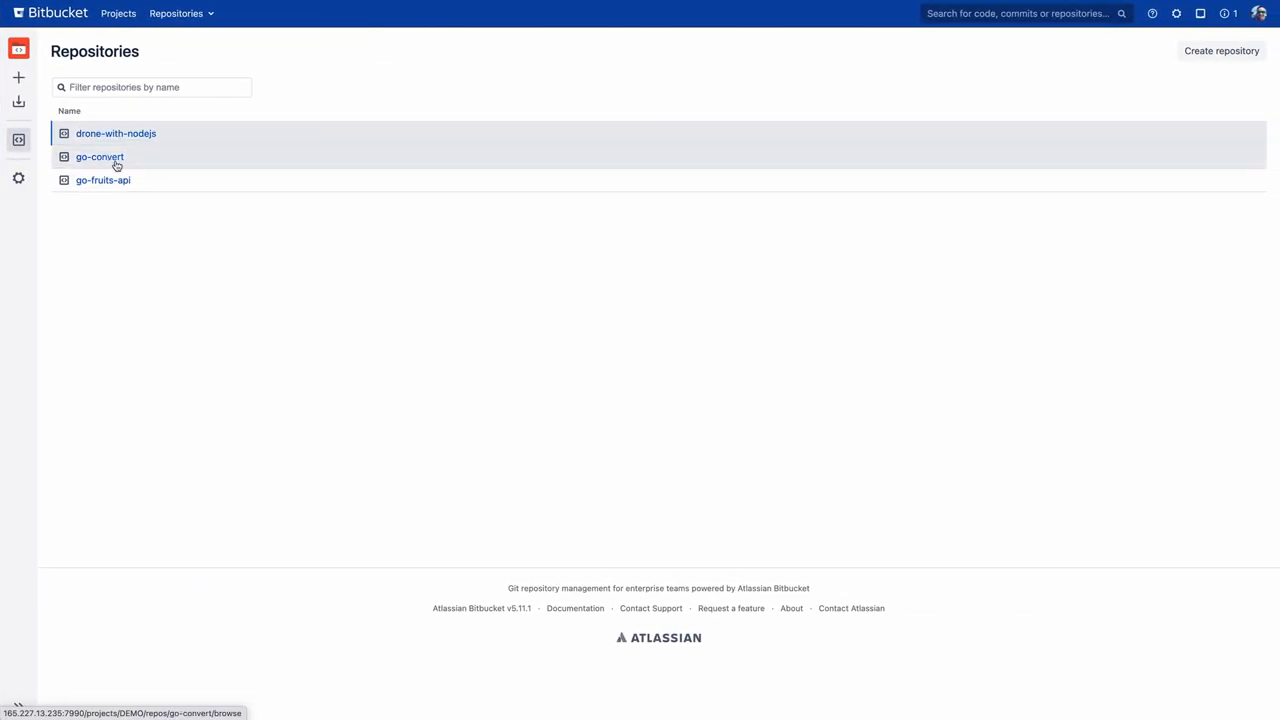
# Step: Open the imported go-convert repository back in Harness
pyautogui.click(99, 156)
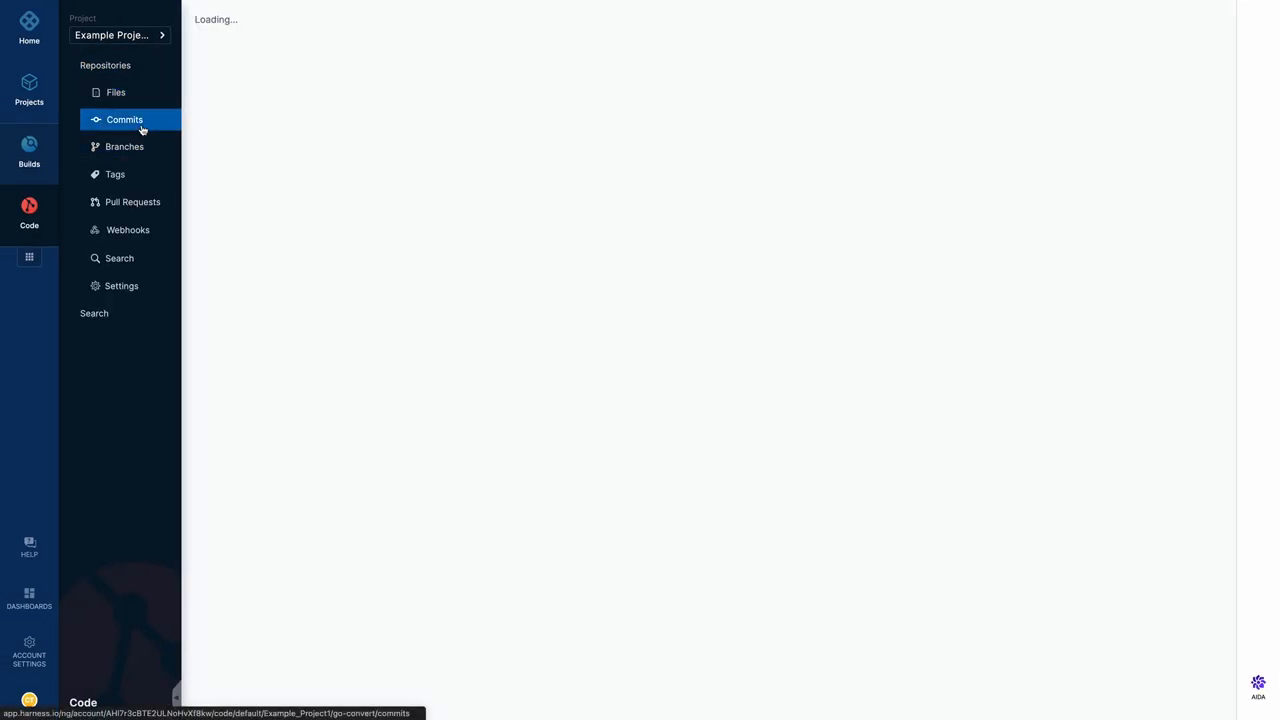
# Step: Go to Builds to reach the Continuous Integration first-pipeline page
pyautogui.click(121, 146)
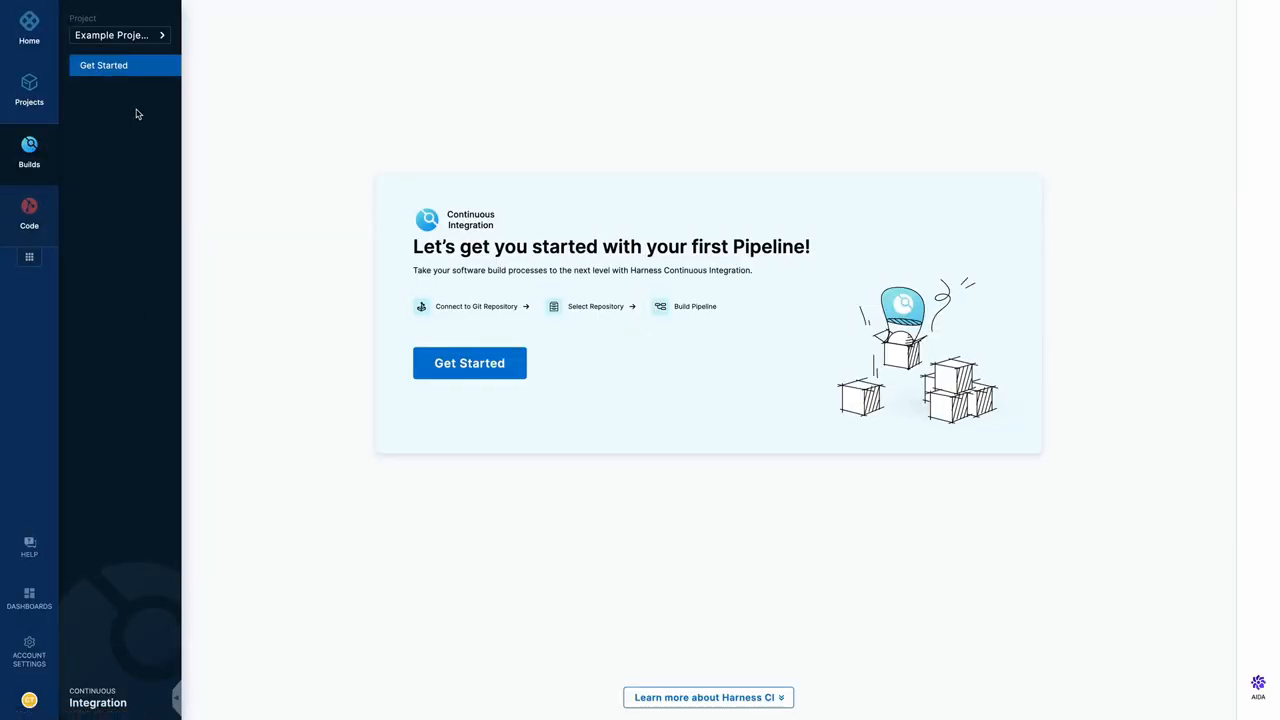
pyautogui.moveTo(587, 466)
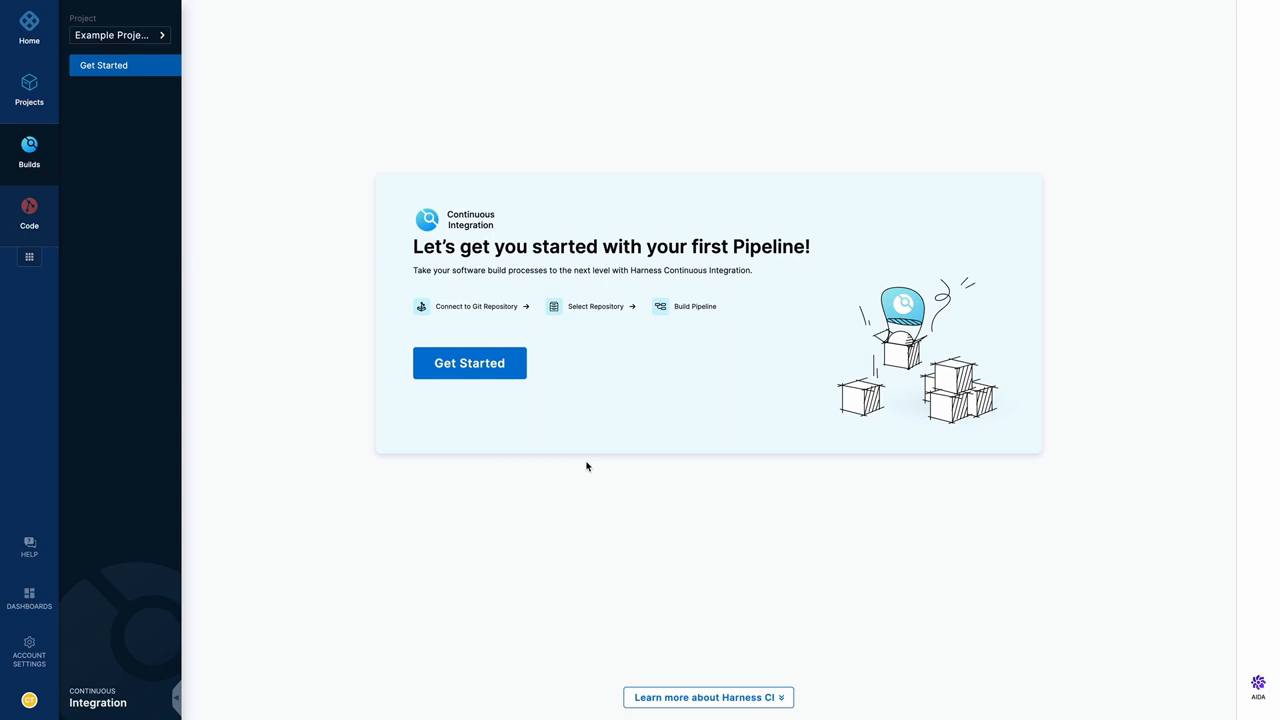
pyautogui.moveTo(575, 445)
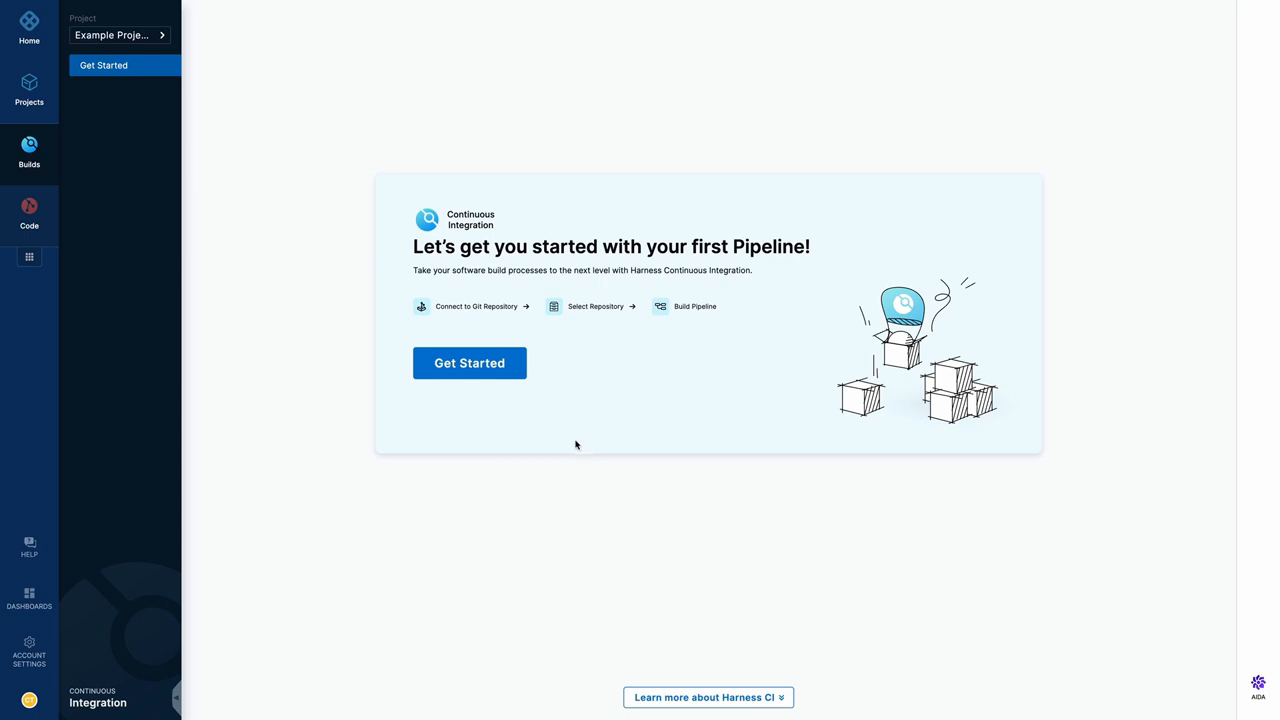
# Step: Start the first pipeline setup and select go-fruits-api as the repository
pyautogui.click(469, 363)
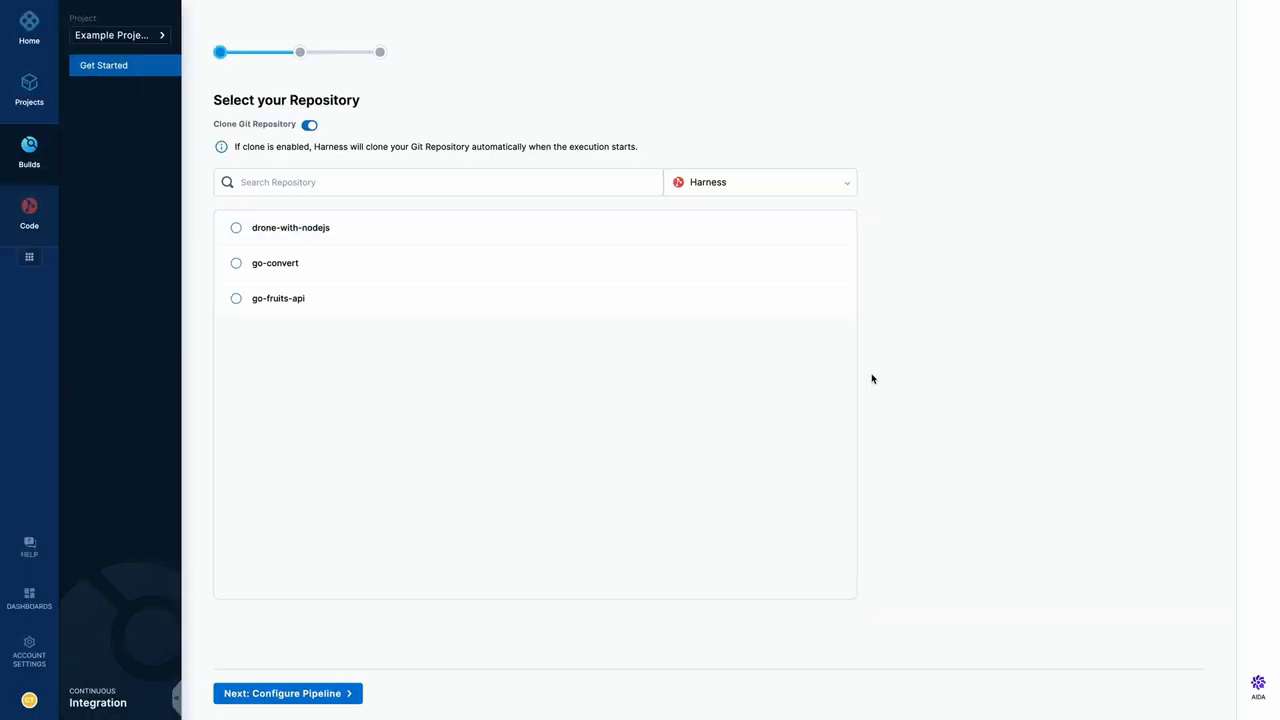
pyautogui.moveTo(371, 435)
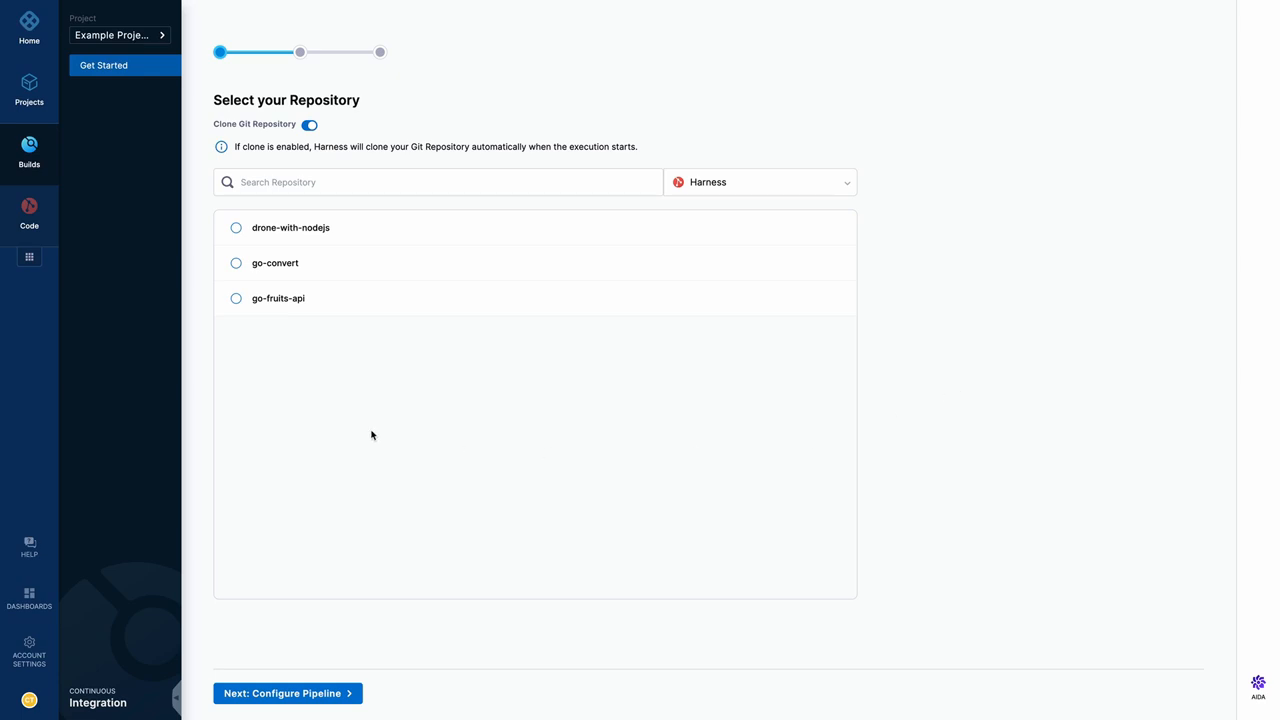
pyautogui.moveTo(333, 430)
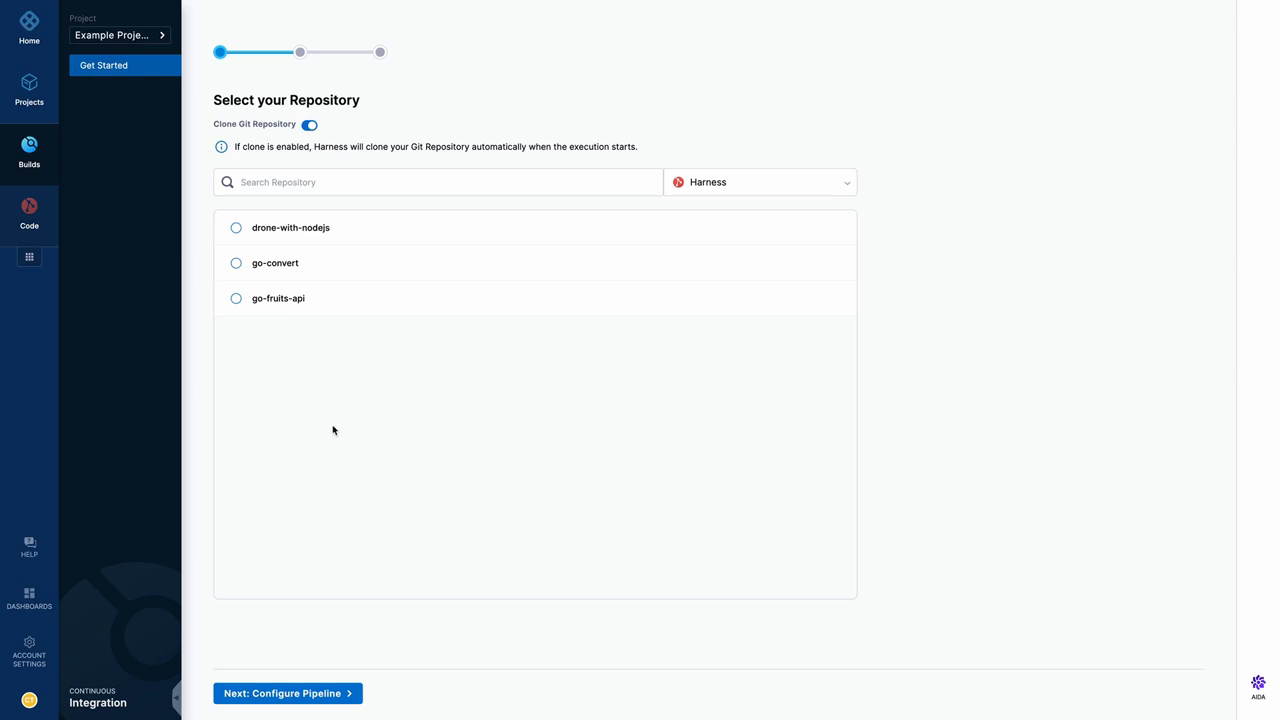
pyautogui.moveTo(334, 424)
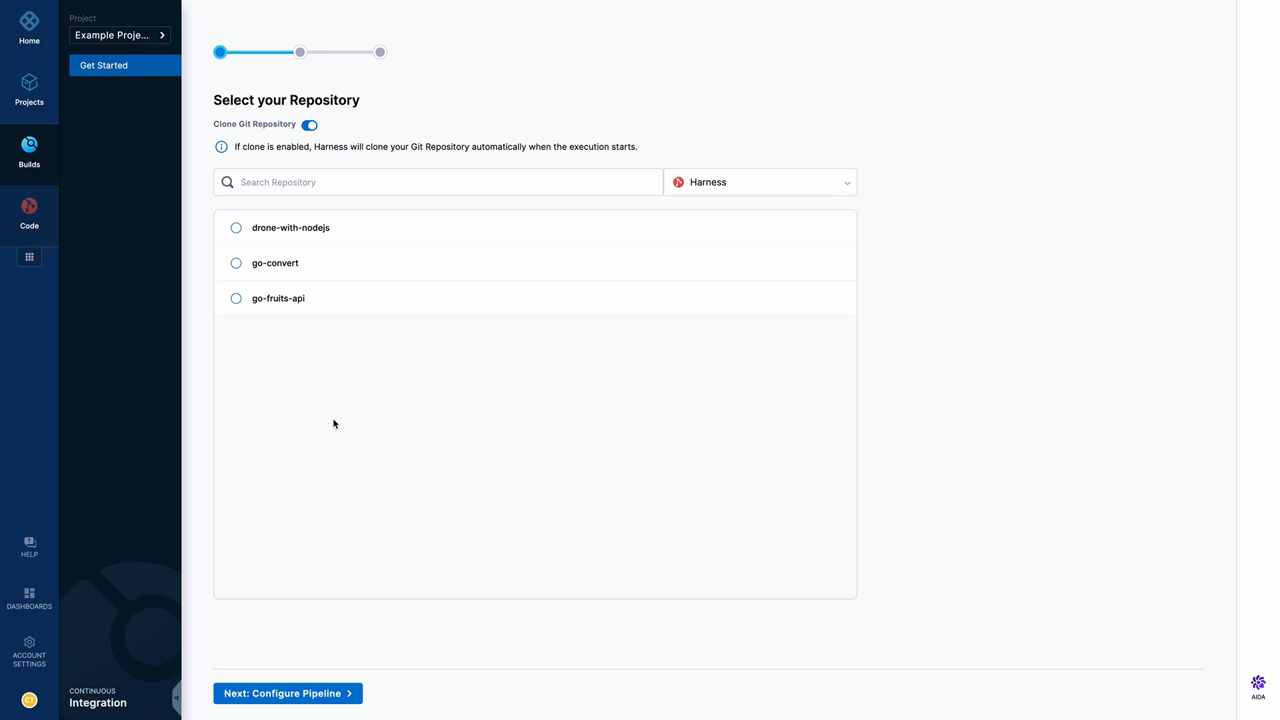
pyautogui.click(287, 693)
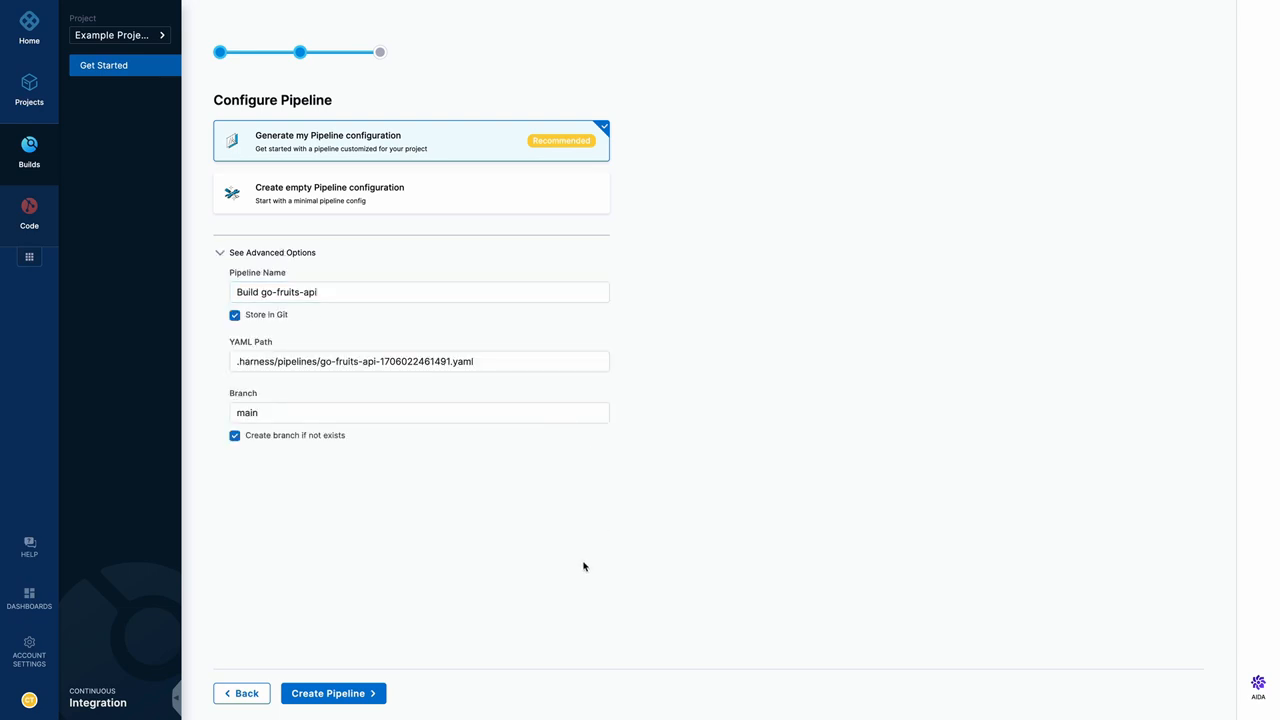
# Step: Create the generated 'Build go-fruits-api' pipeline, opening it in Pipeline Studio
pyautogui.click(333, 693)
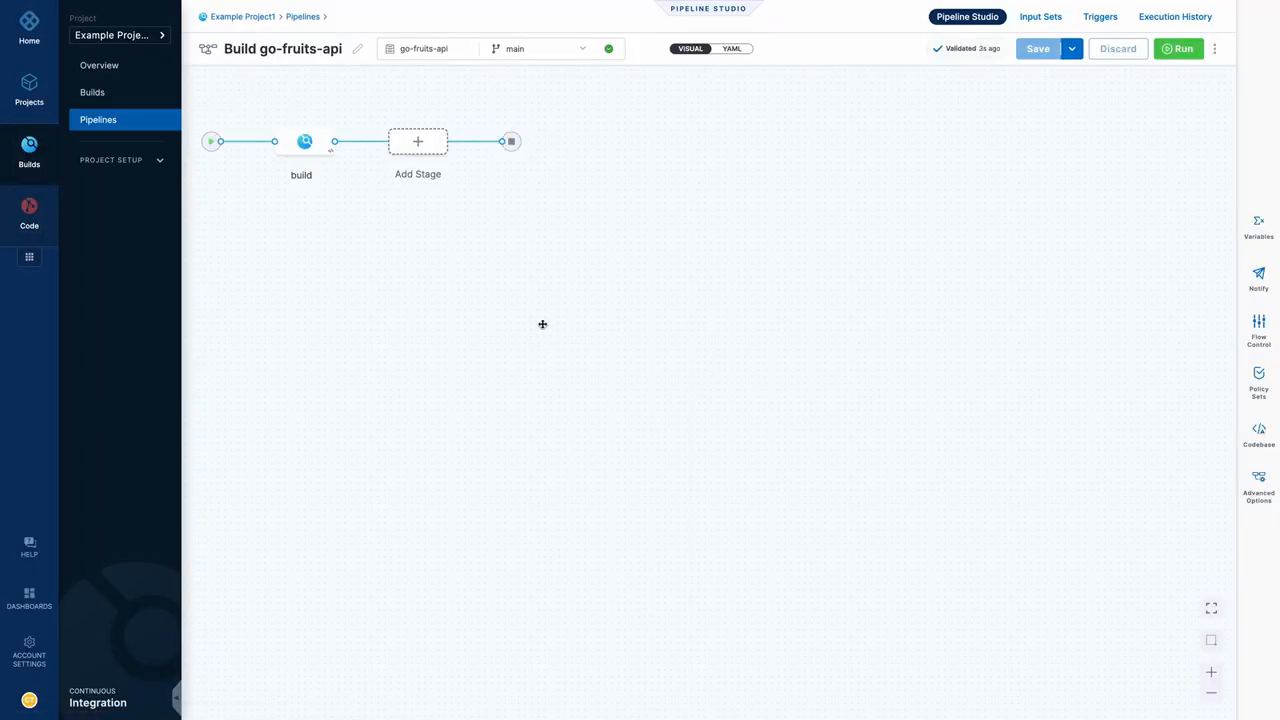
# Step: Inspect the build stage's go_build and go_test steps, then return to Code repositories
pyautogui.click(305, 141)
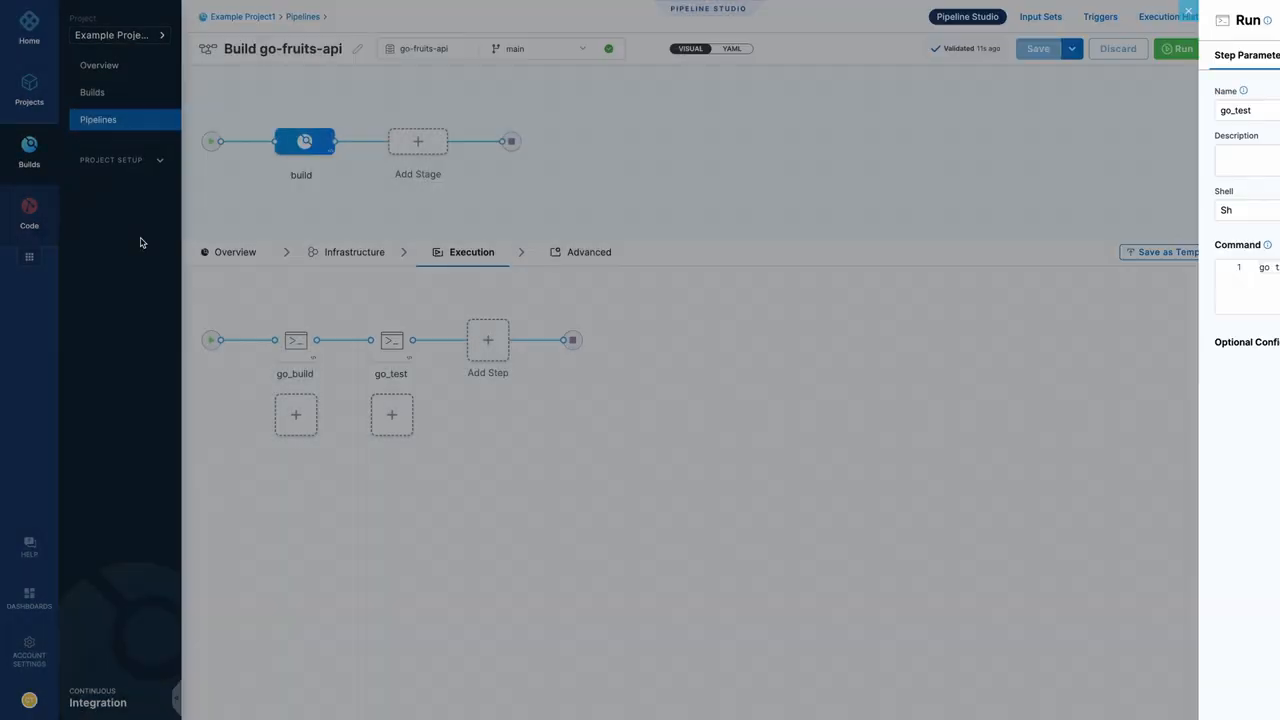
pyautogui.click(28, 211)
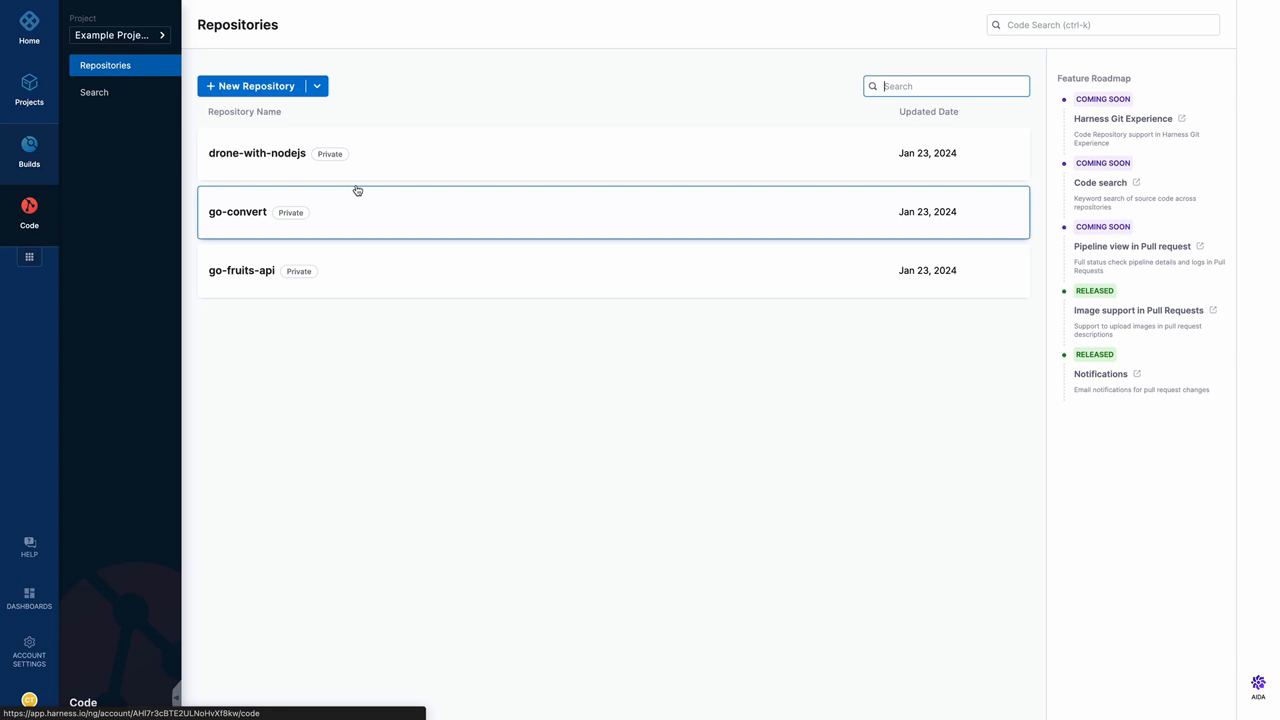
# Step: Add 'Example change' to go-fruits-api's README.md and commit it to a new example branch
pyautogui.click(244, 271)
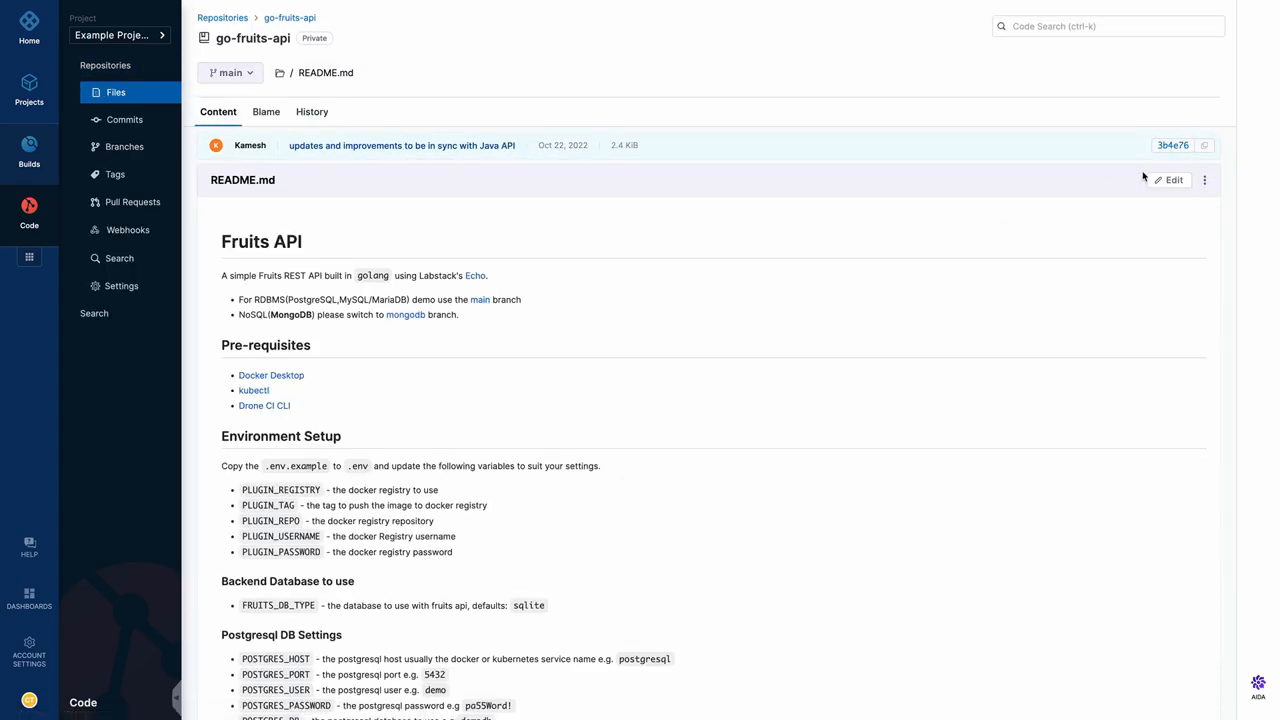
pyautogui.click(1168, 180)
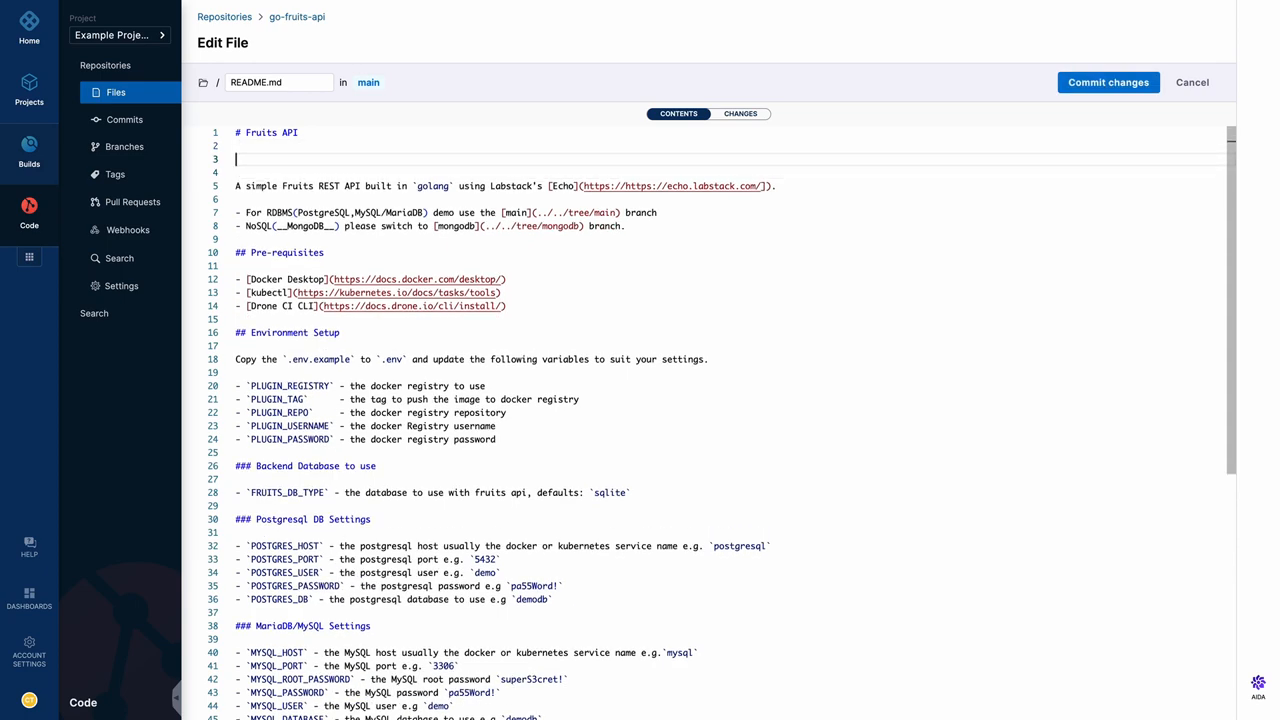
pyautogui.click(1107, 82)
pyautogui.write('exampl')
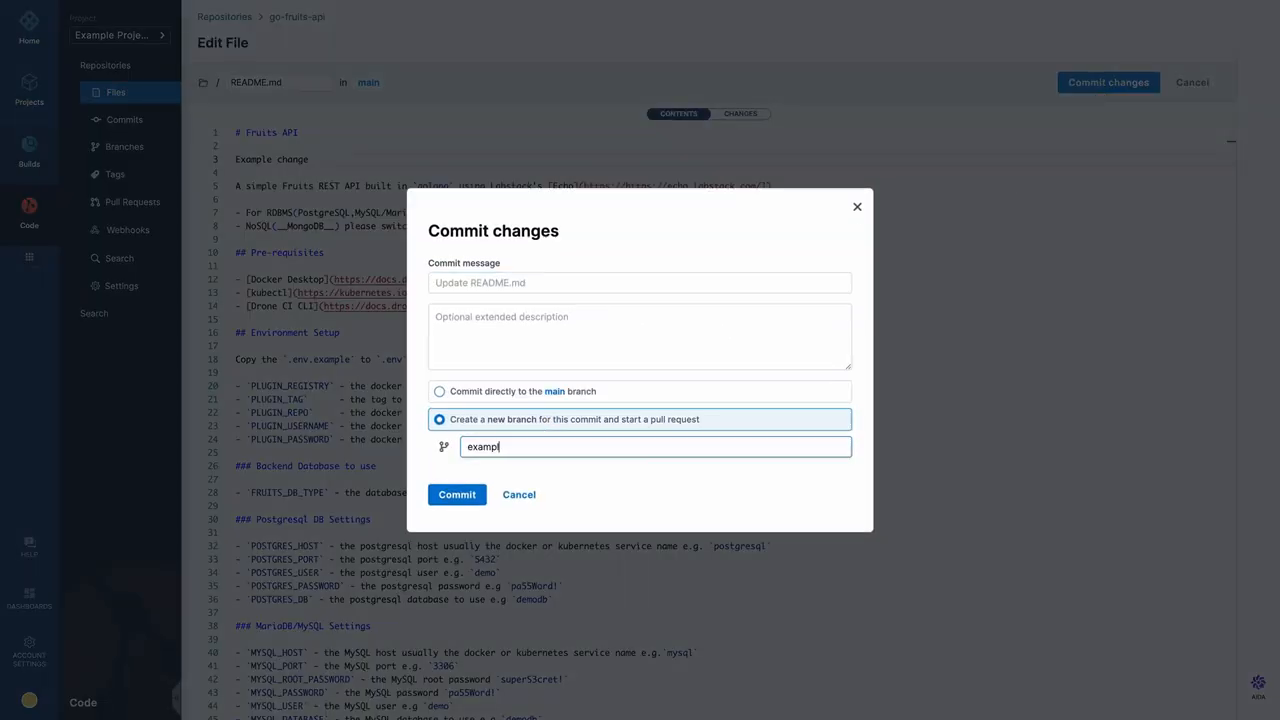
pyautogui.click(456, 494)
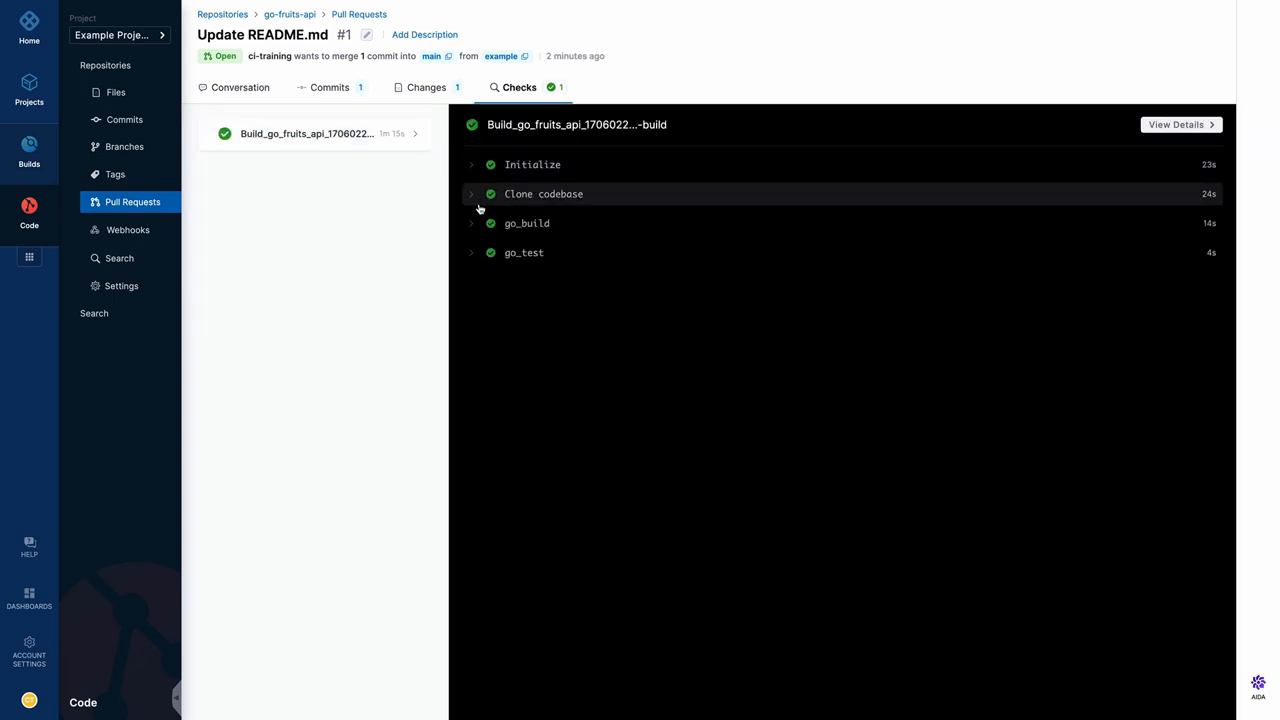
# Step: Review pull request #1's go_test check log, then squash and merge it into main
pyautogui.click(526, 223)
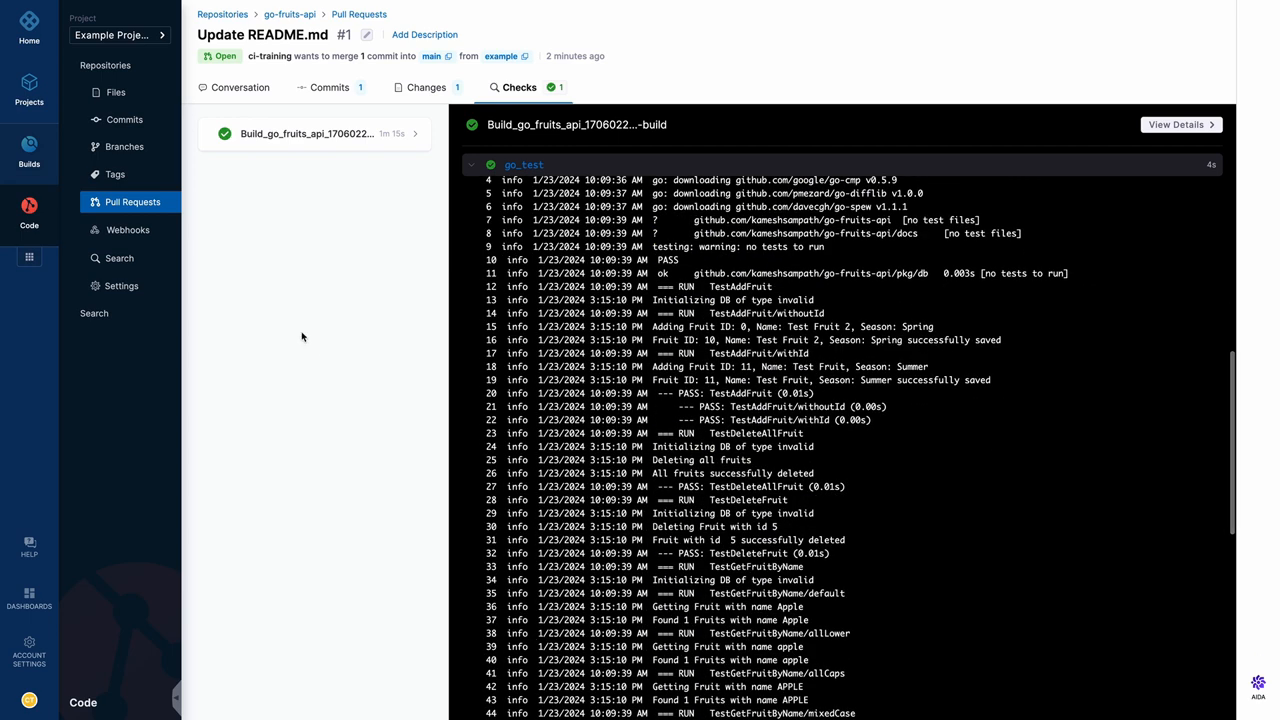
pyautogui.click(240, 87)
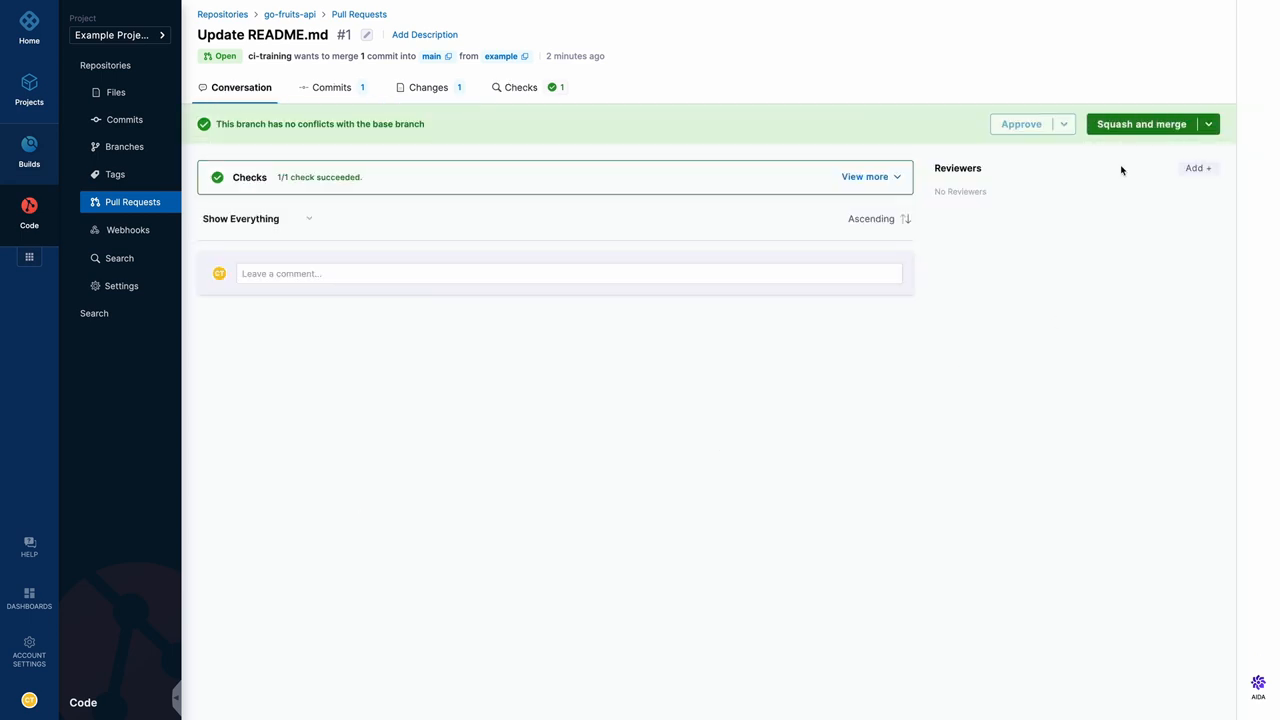
pyautogui.click(1136, 124)
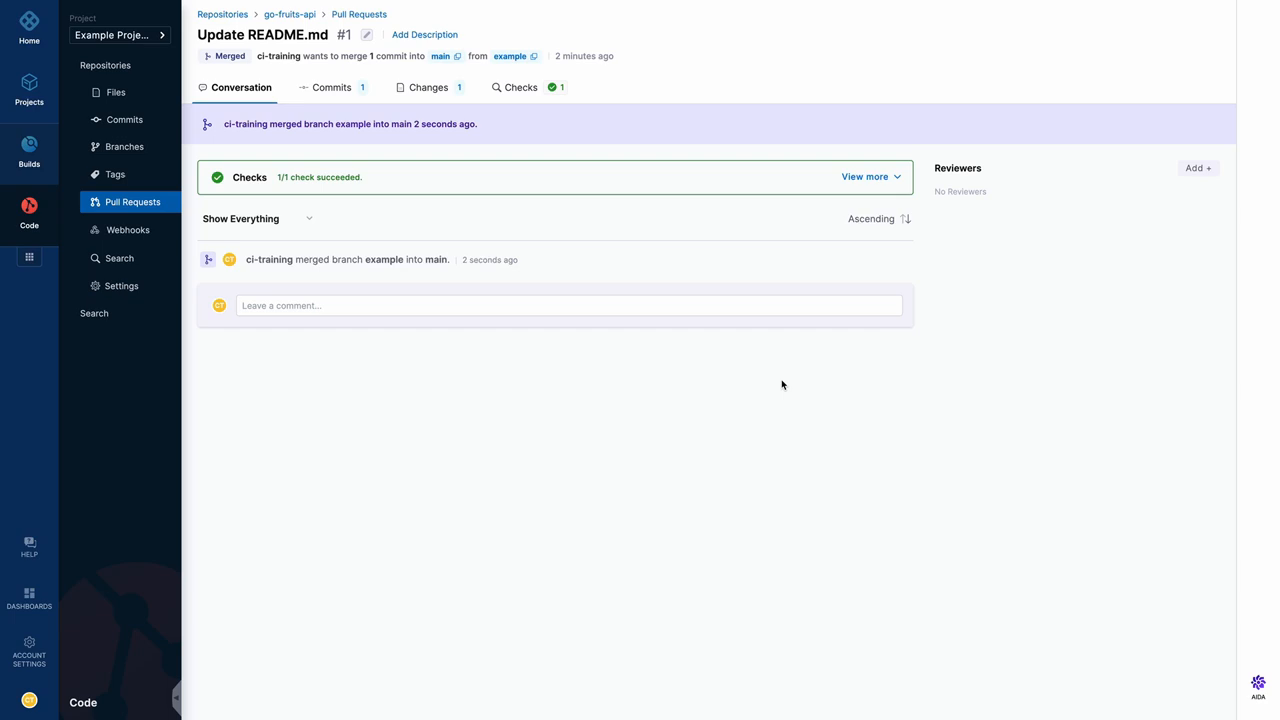